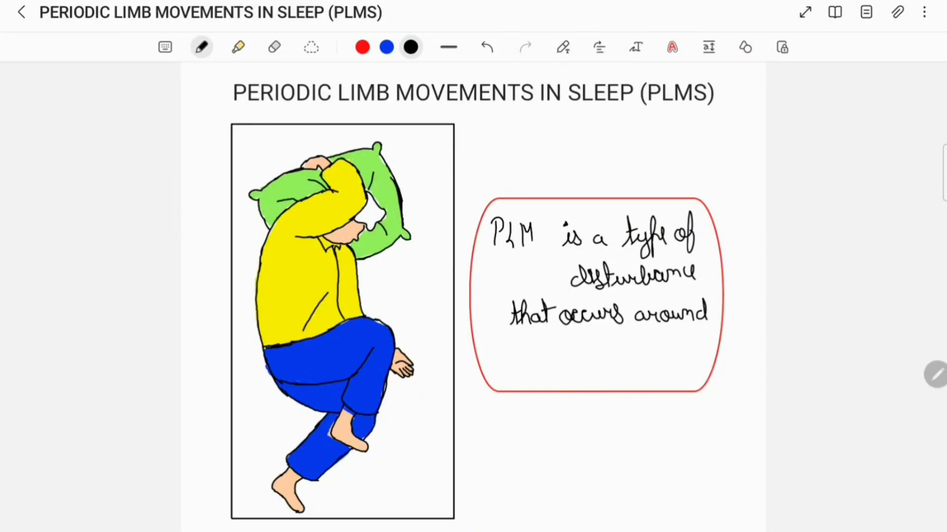
text(S)
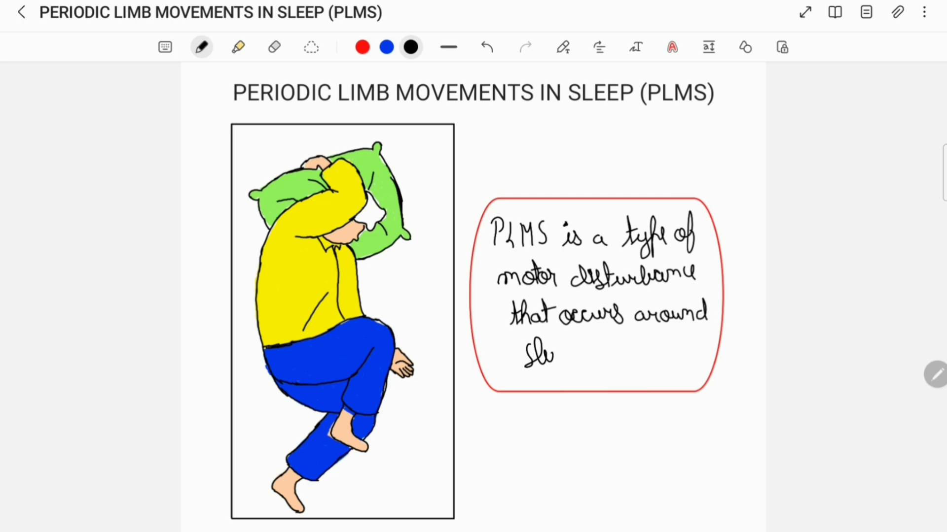
scroll(down, 3)
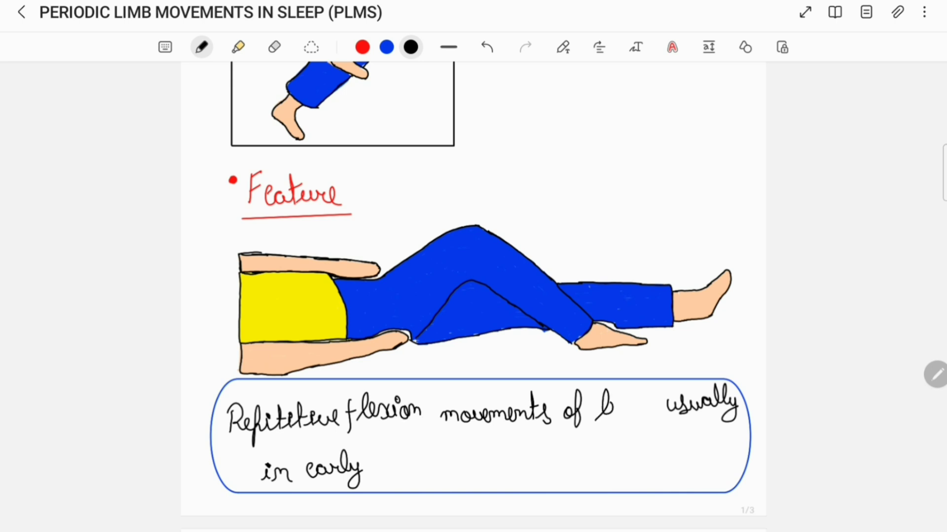
text(limb)
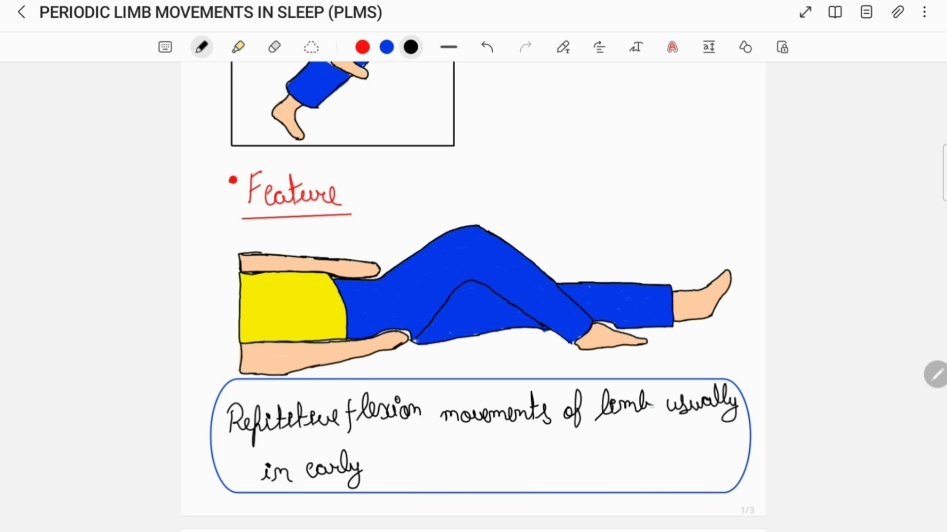
text(Sleep)
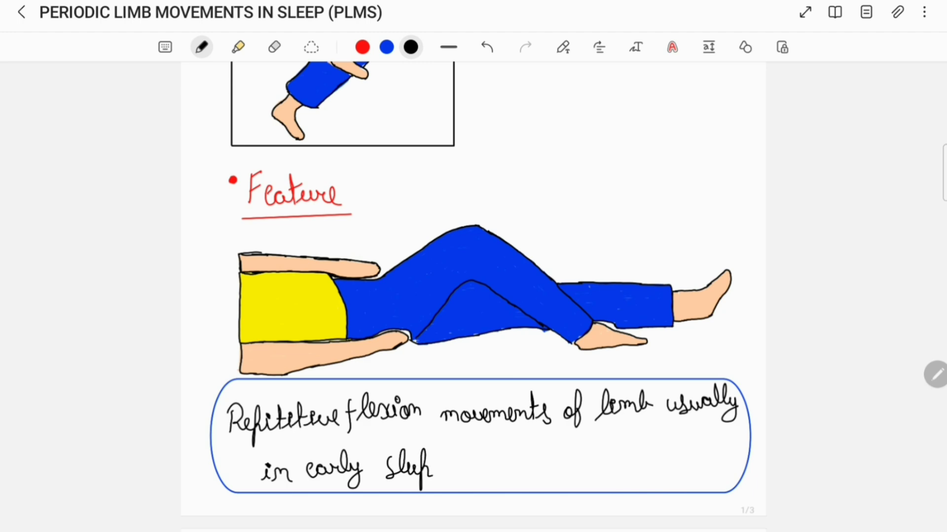
scroll(down, 3)
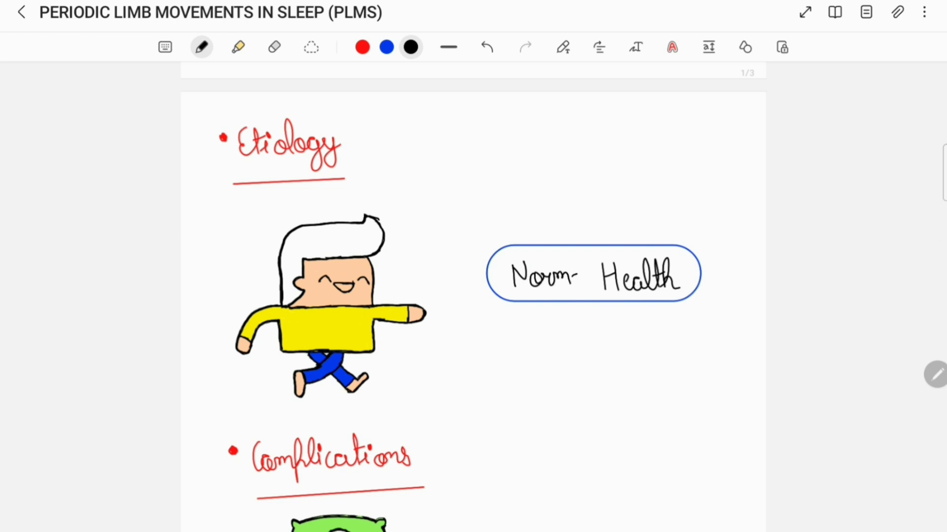
scroll(down, 3)
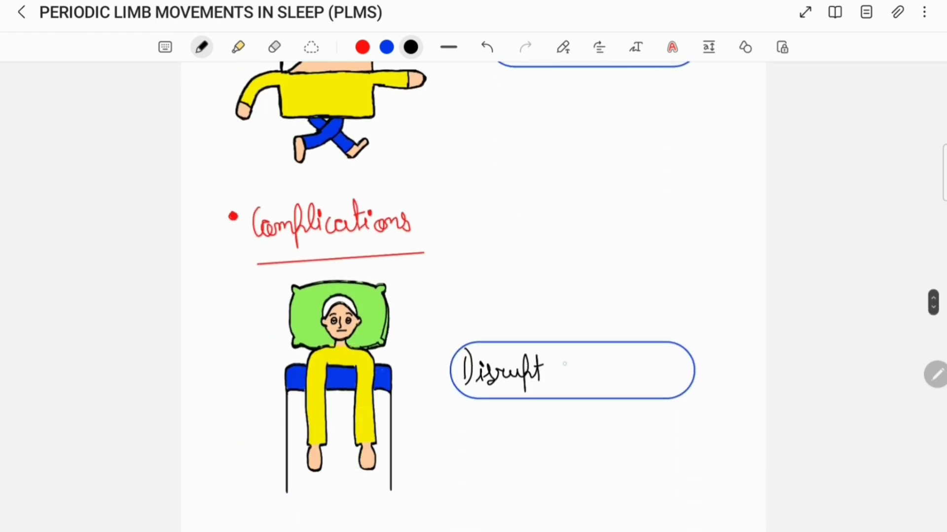
text(Sleep)
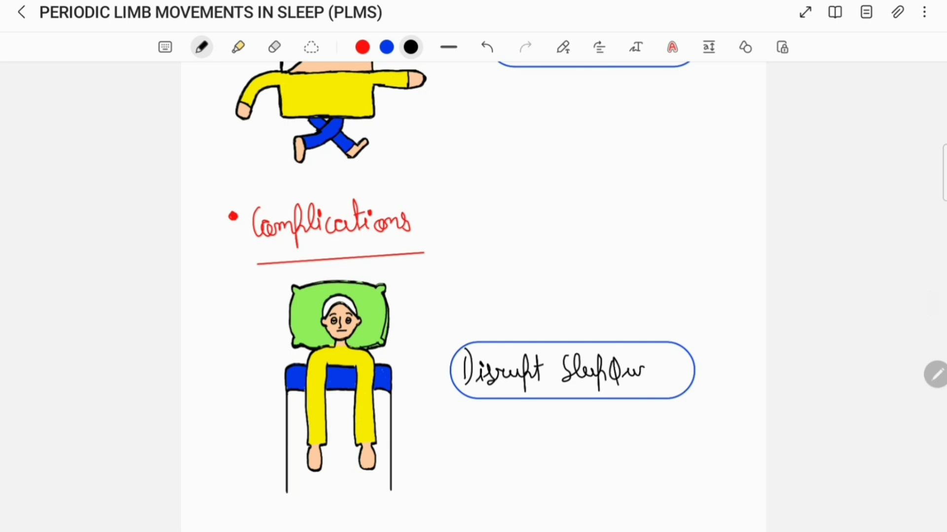
text(Quality)
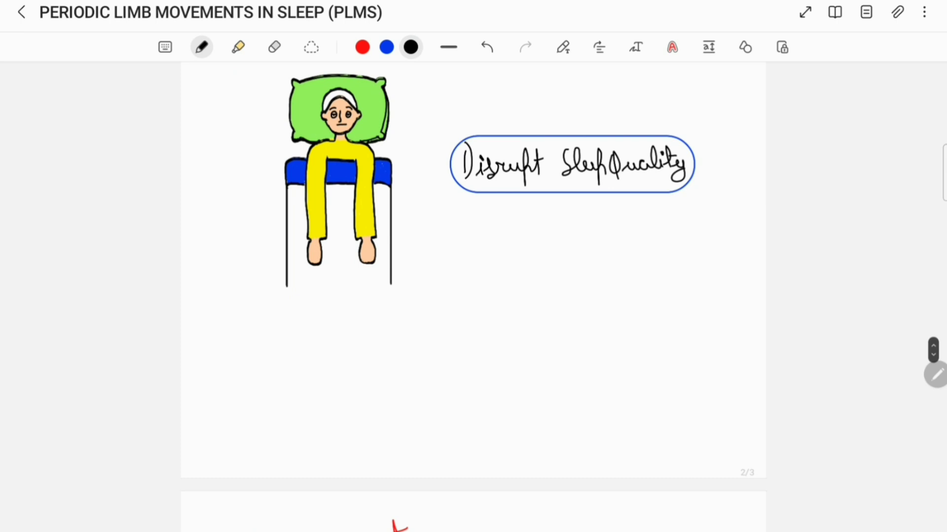
scroll(down, 3)
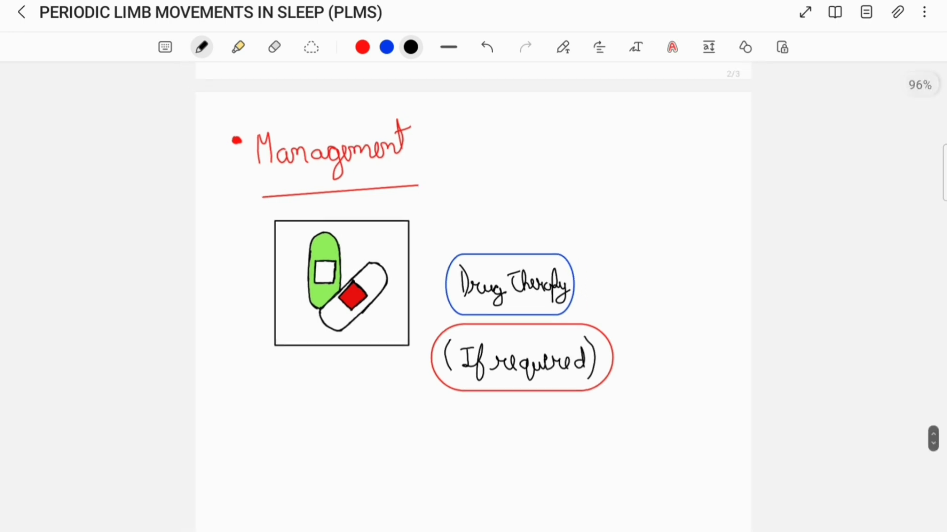
scroll(down, 3)
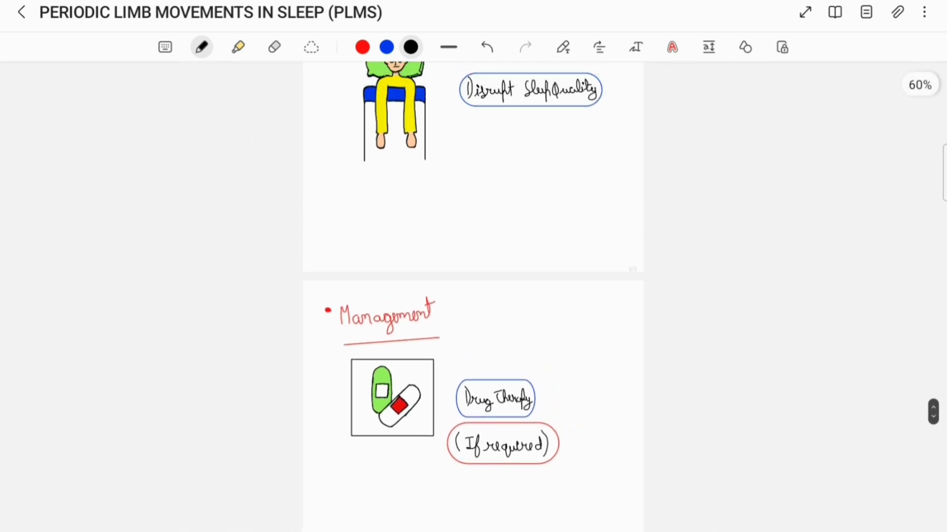
scroll(up, 3)
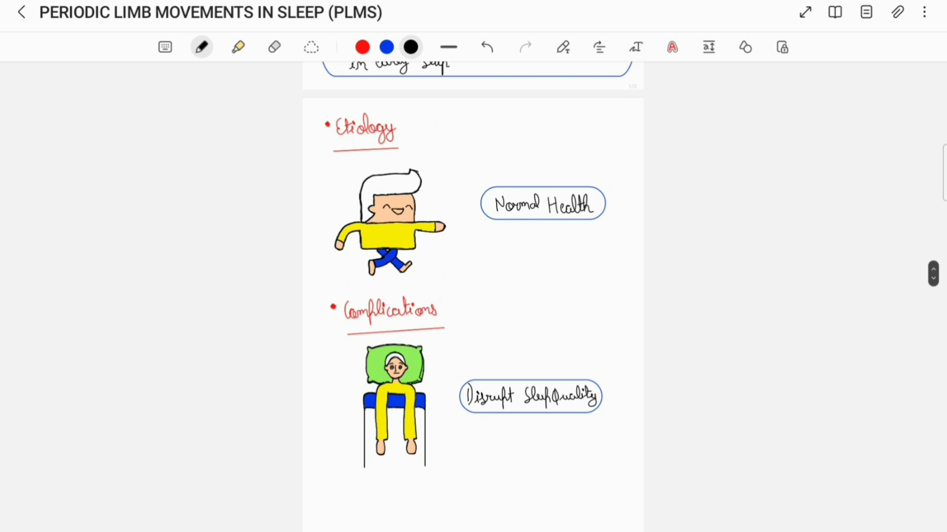
scroll(up, 3)
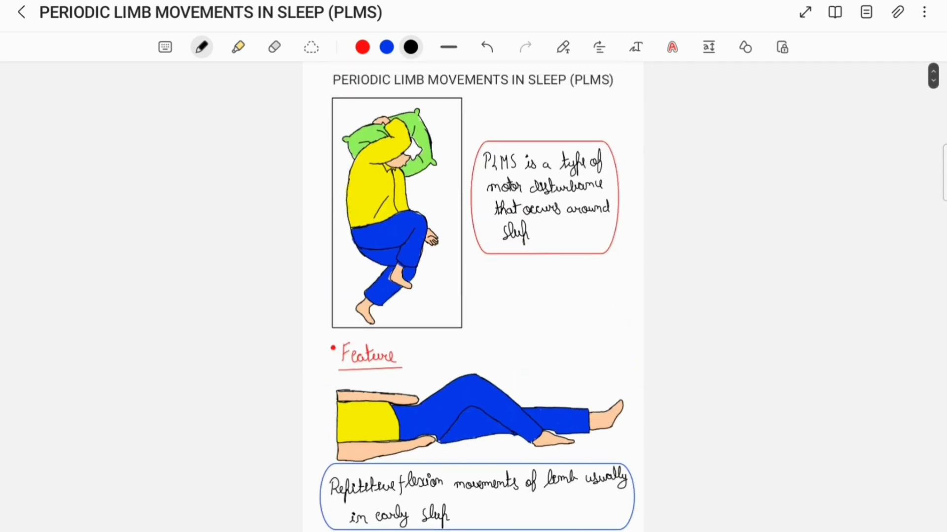
scroll(down, 3)
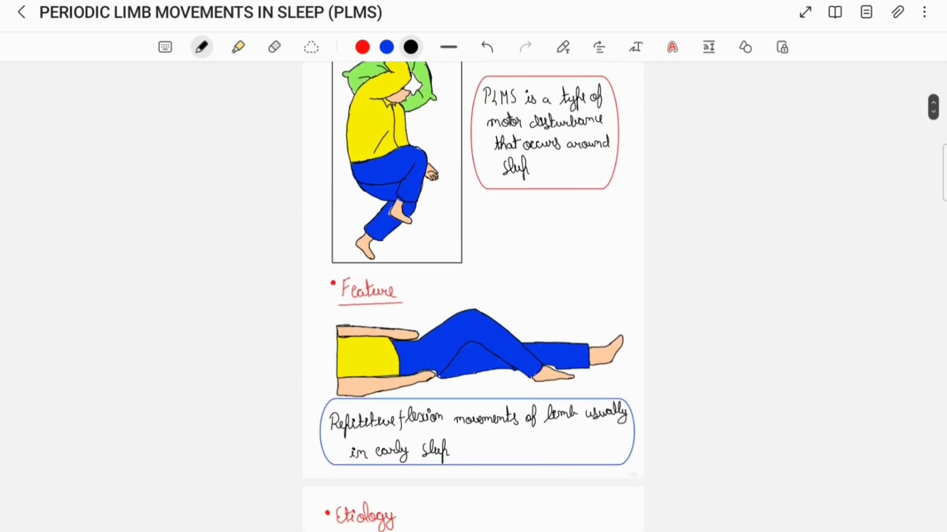
scroll(down, 3)
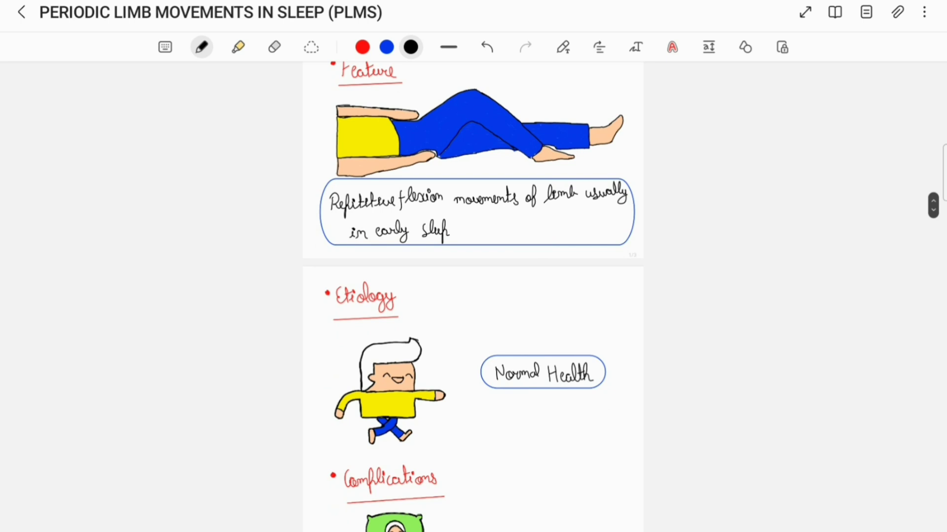
scroll(down, 3)
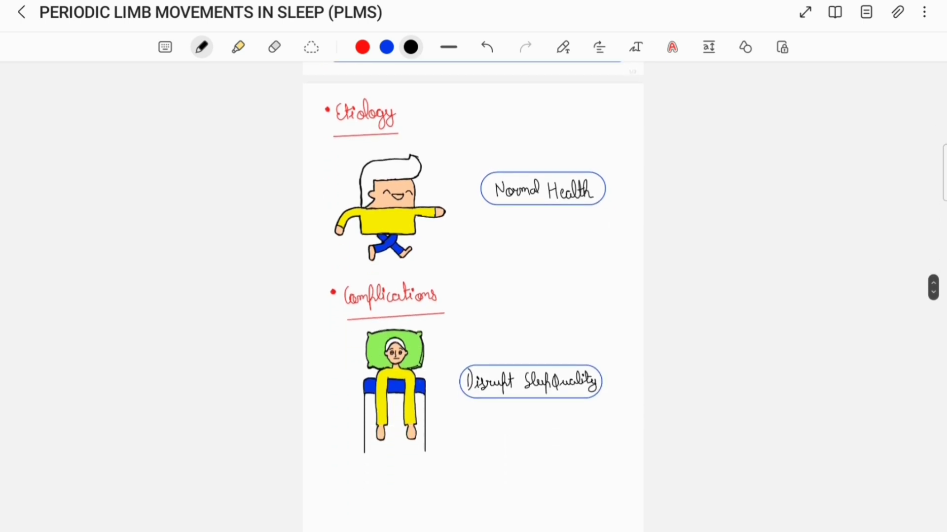
scroll(down, 3)
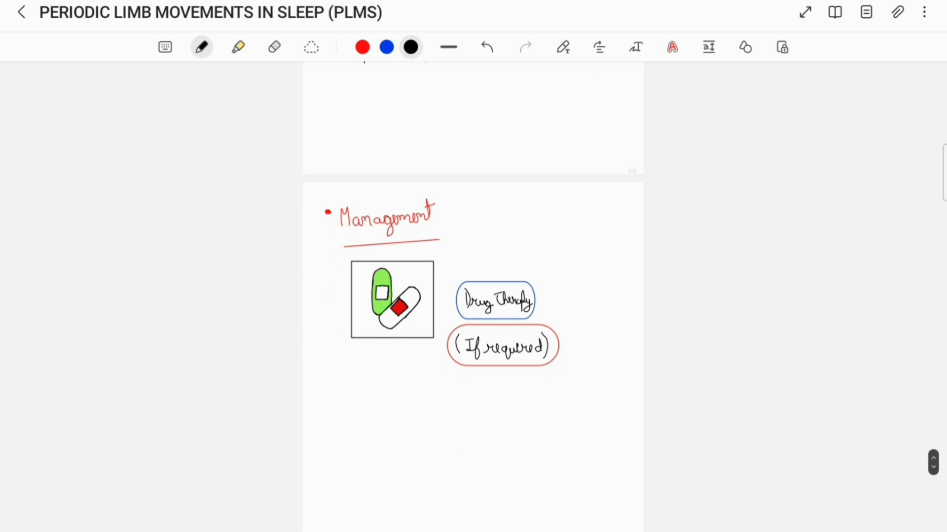
scroll(up, 3)
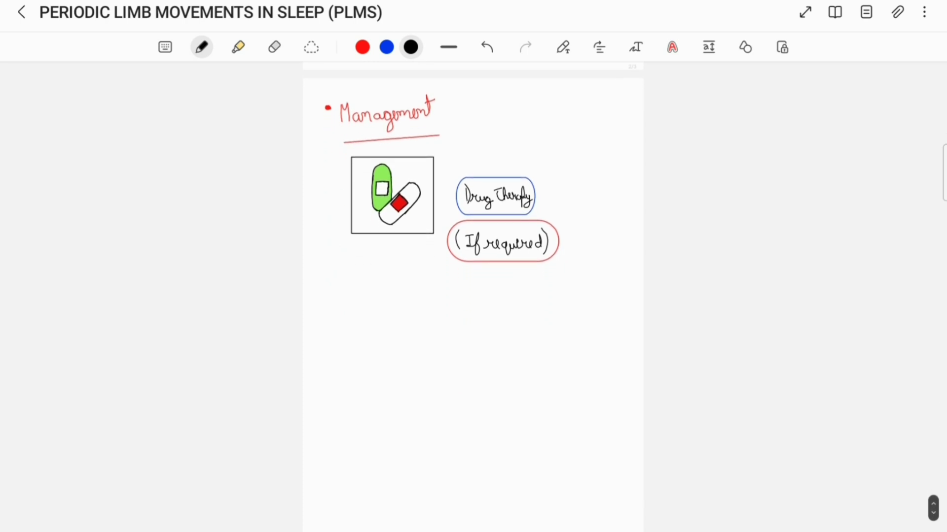
scroll(up, 3)
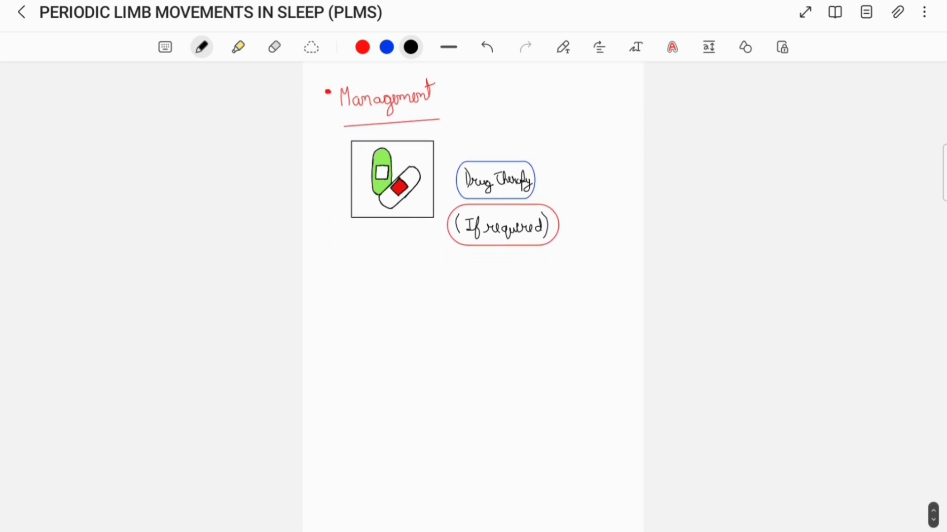